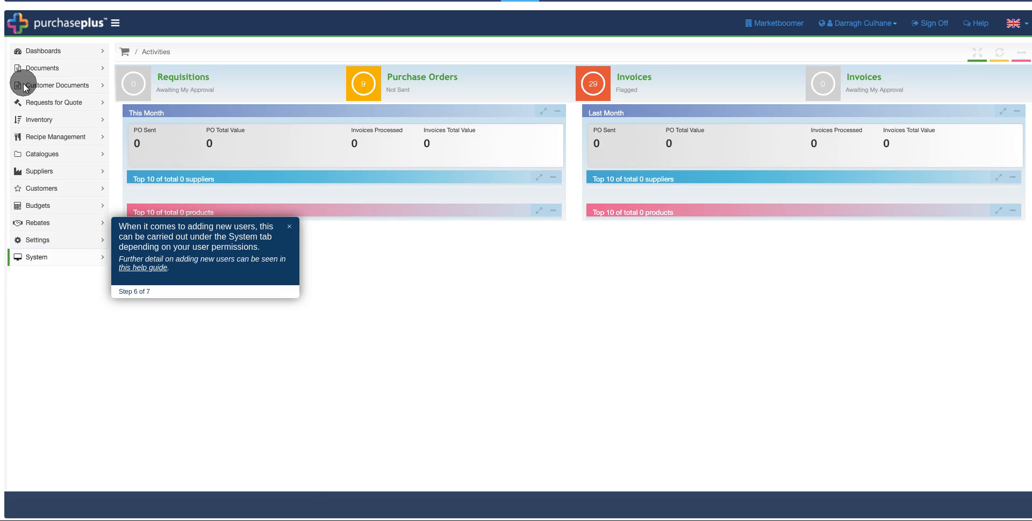
mouse_move(25, 141)
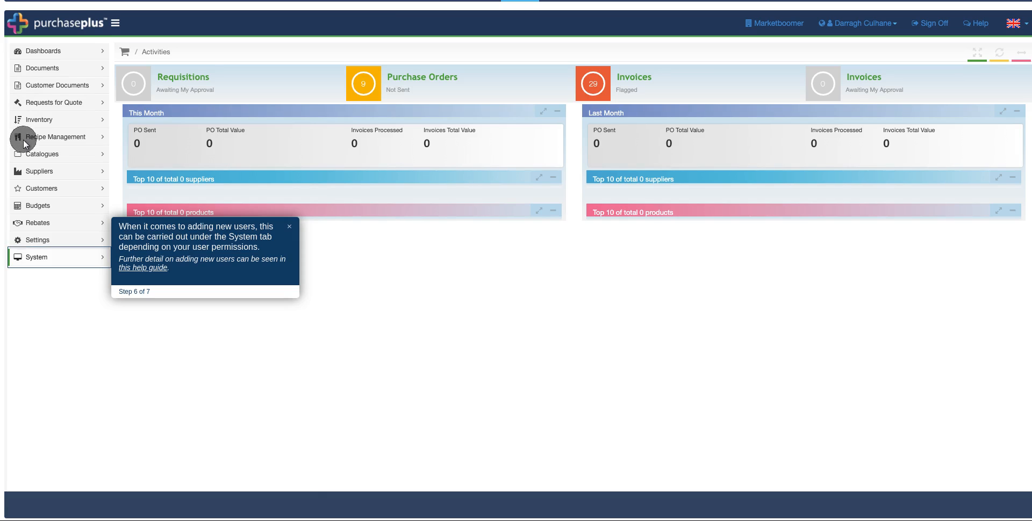
mouse_move(24, 249)
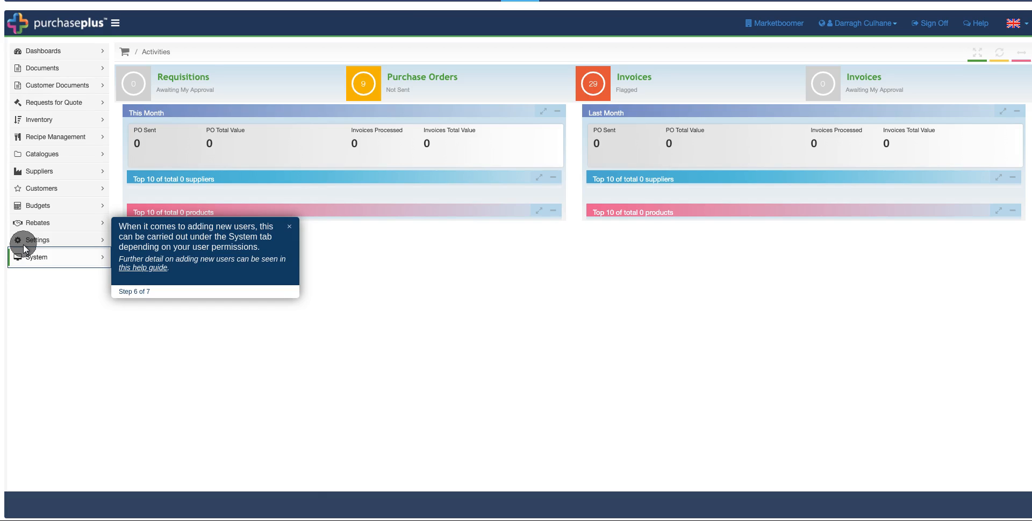